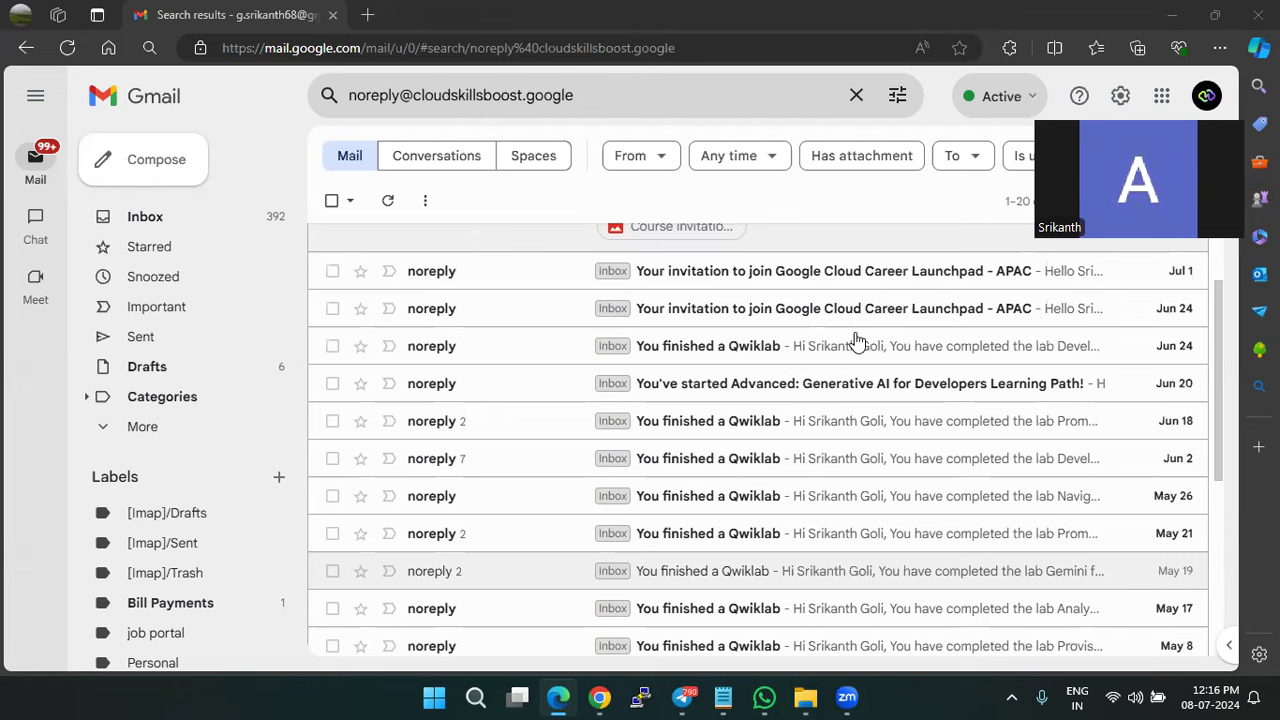
mouse_move(700, 271)
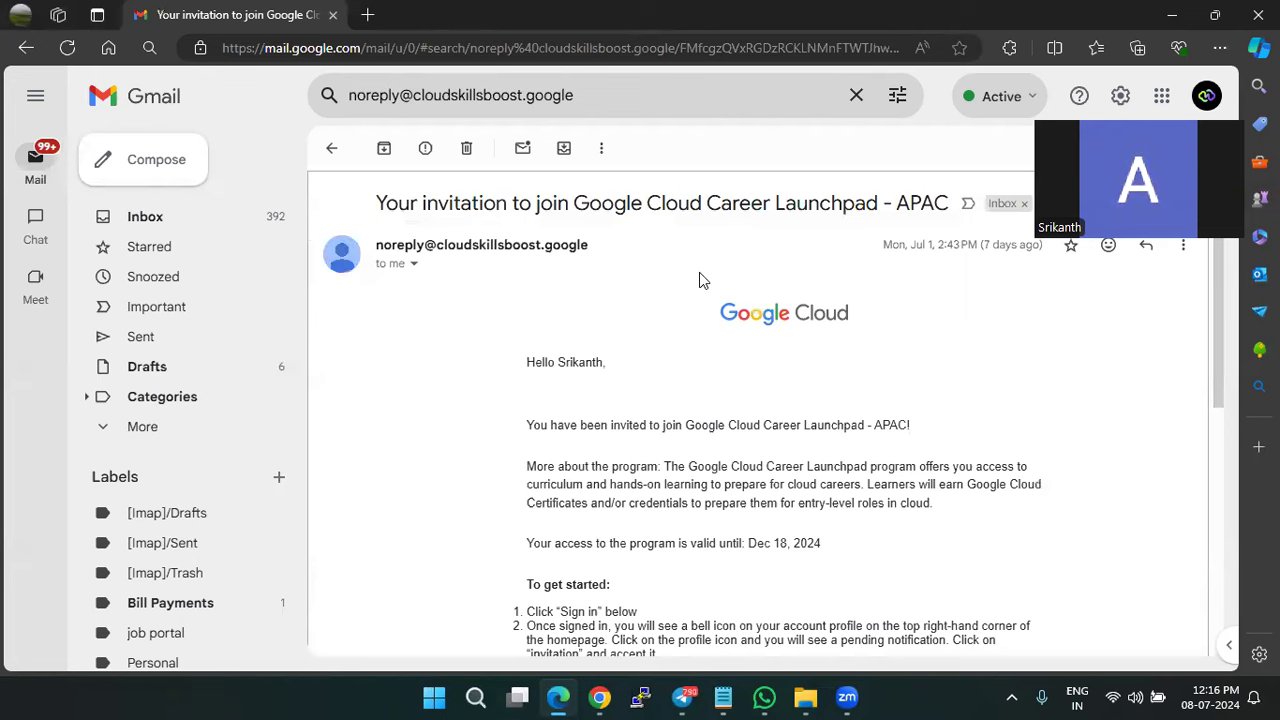
mouse_move(477, 261)
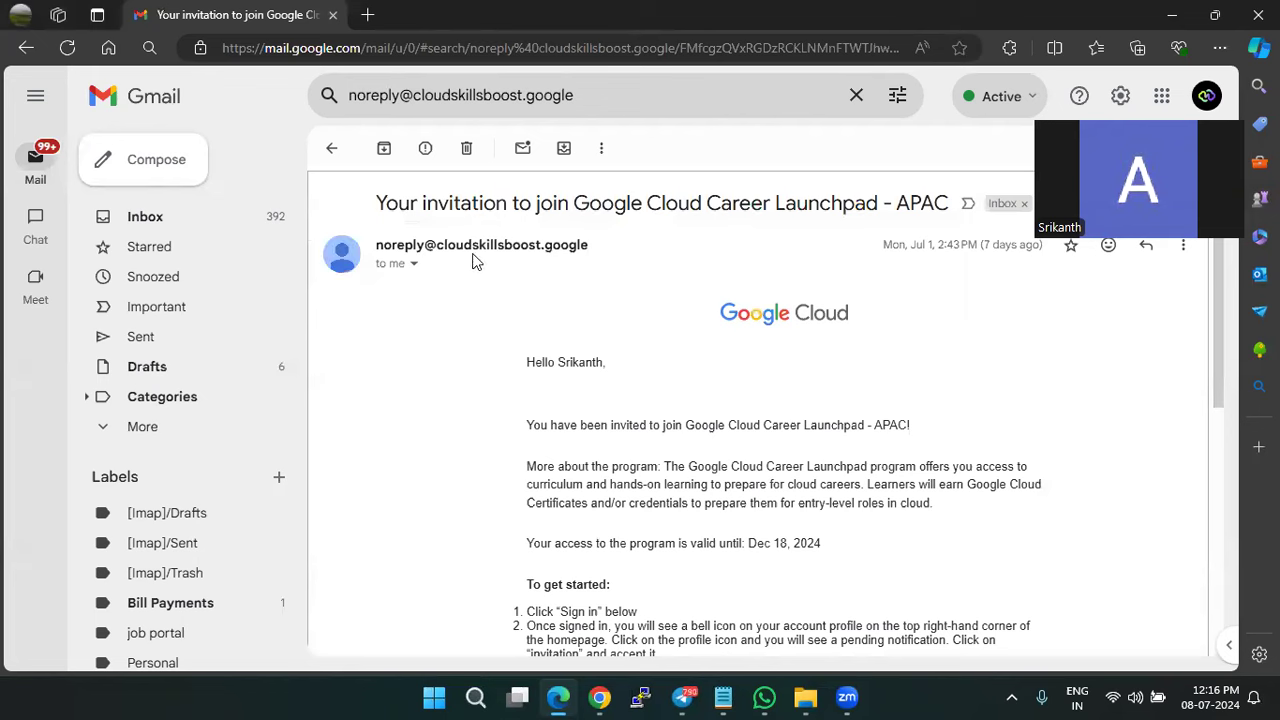
Step: Scroll the Career Launchpad - APAC invitation email down to its Sign in button
scroll(down, 3)
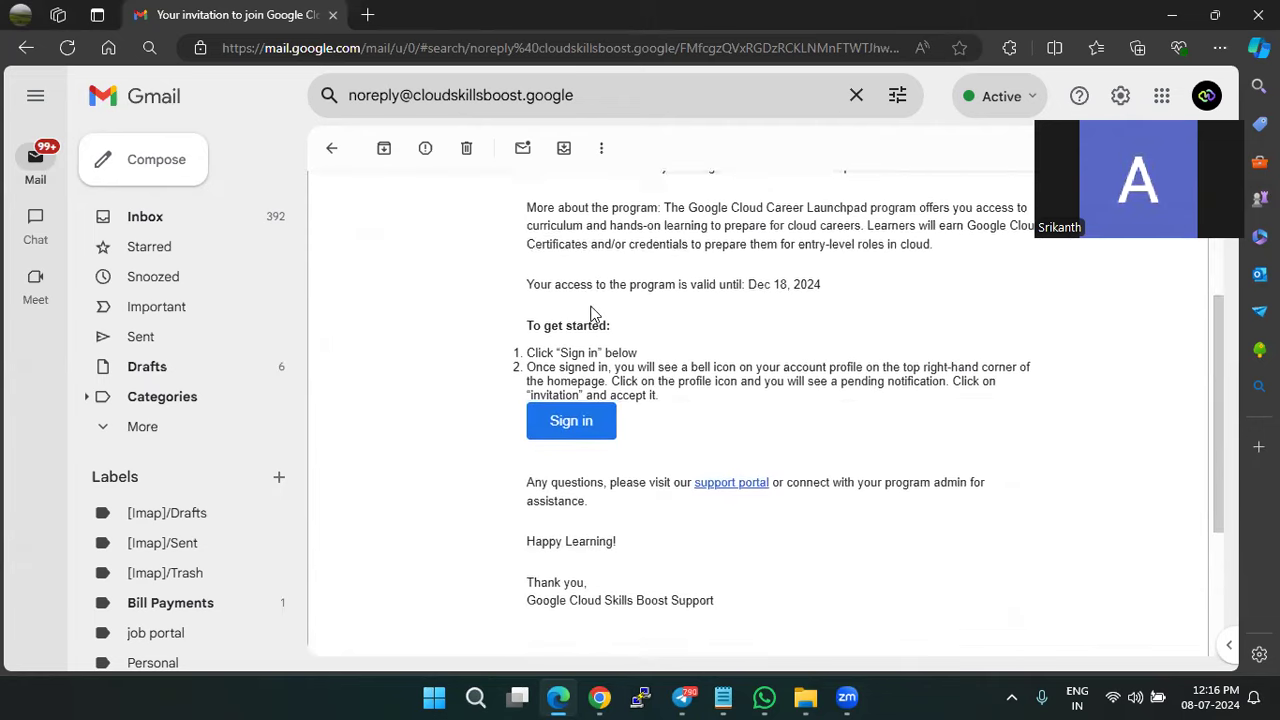
scroll(down, 3)
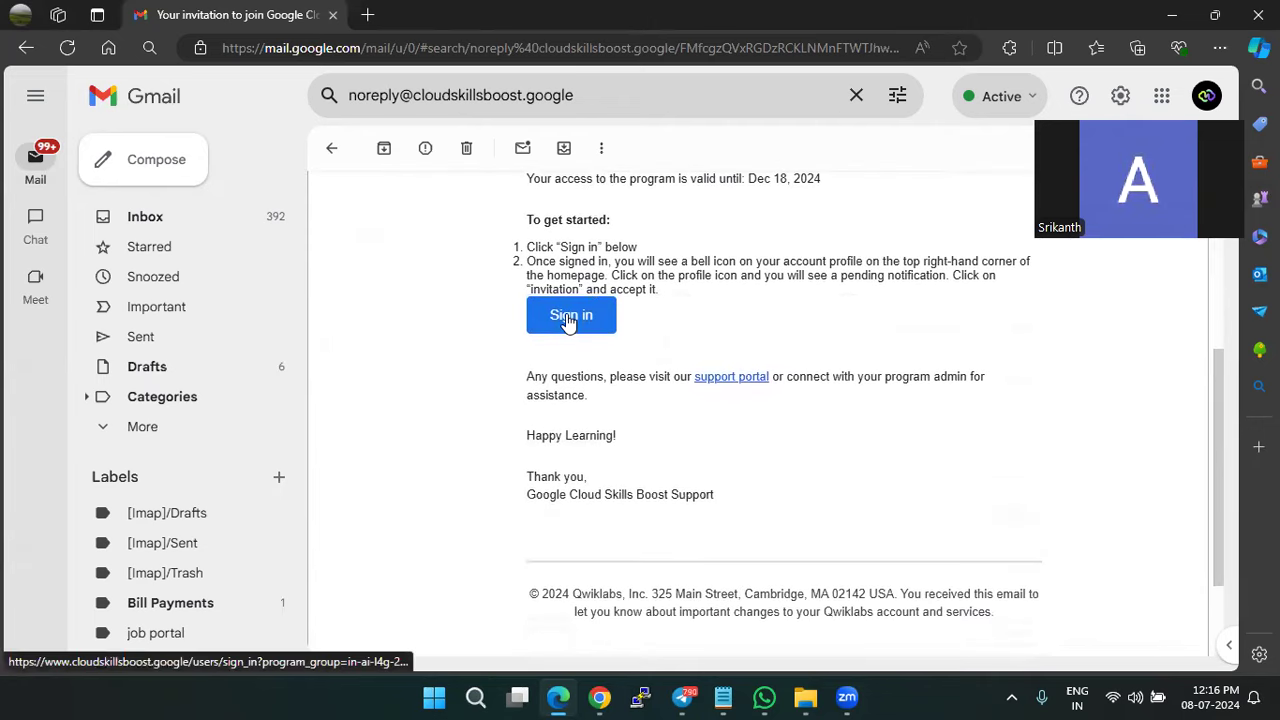
Step: Follow the email's Sign in link to Skills Boost and open the account profile menu
click(571, 315)
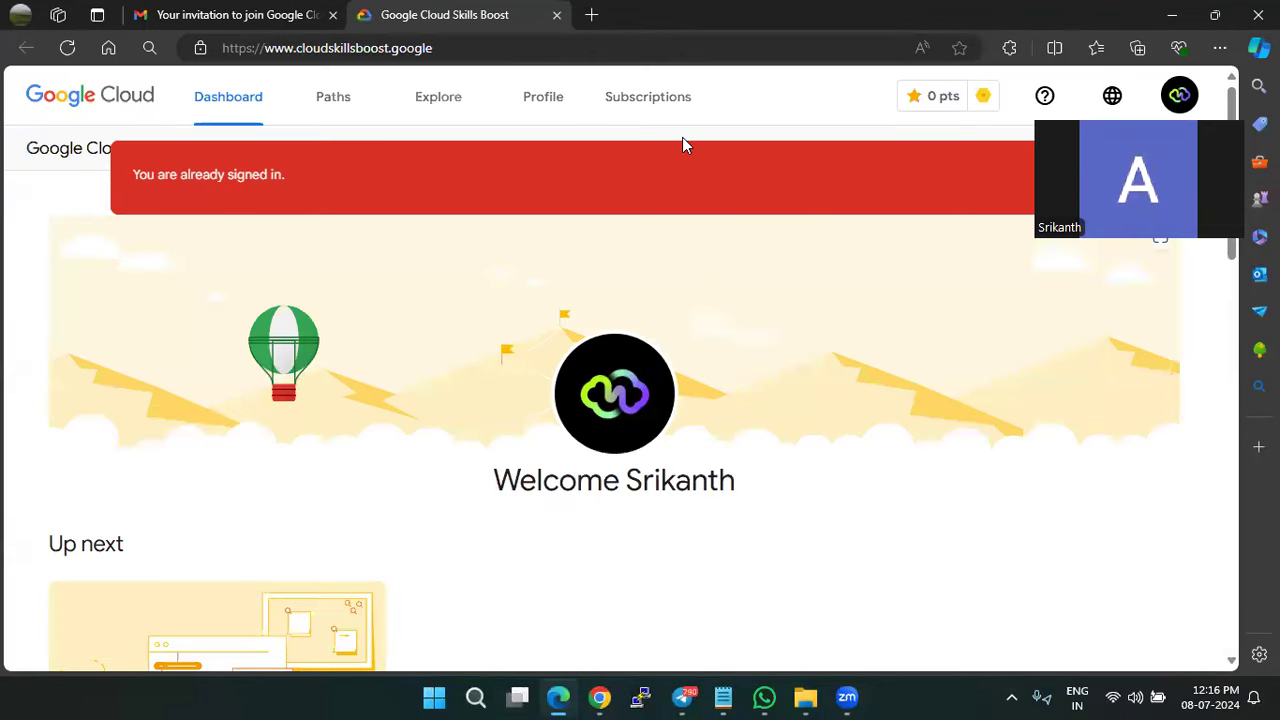
mouse_move(540, 148)
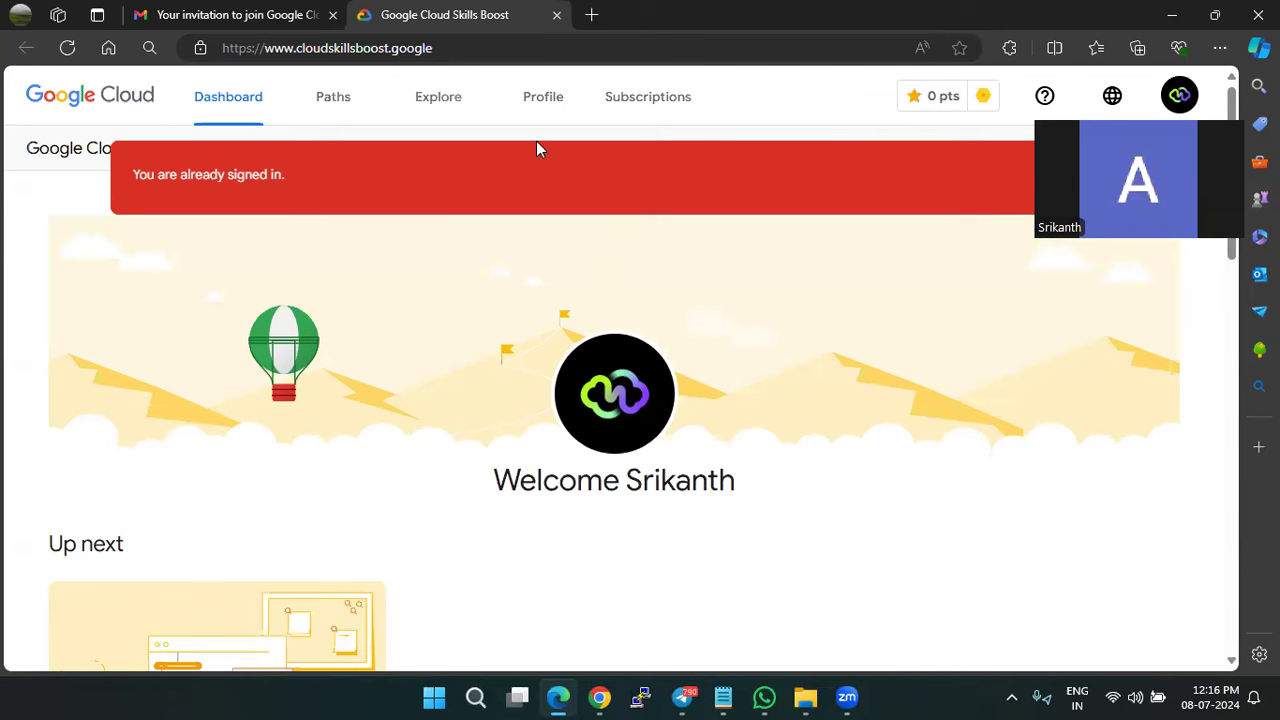
mouse_move(696, 180)
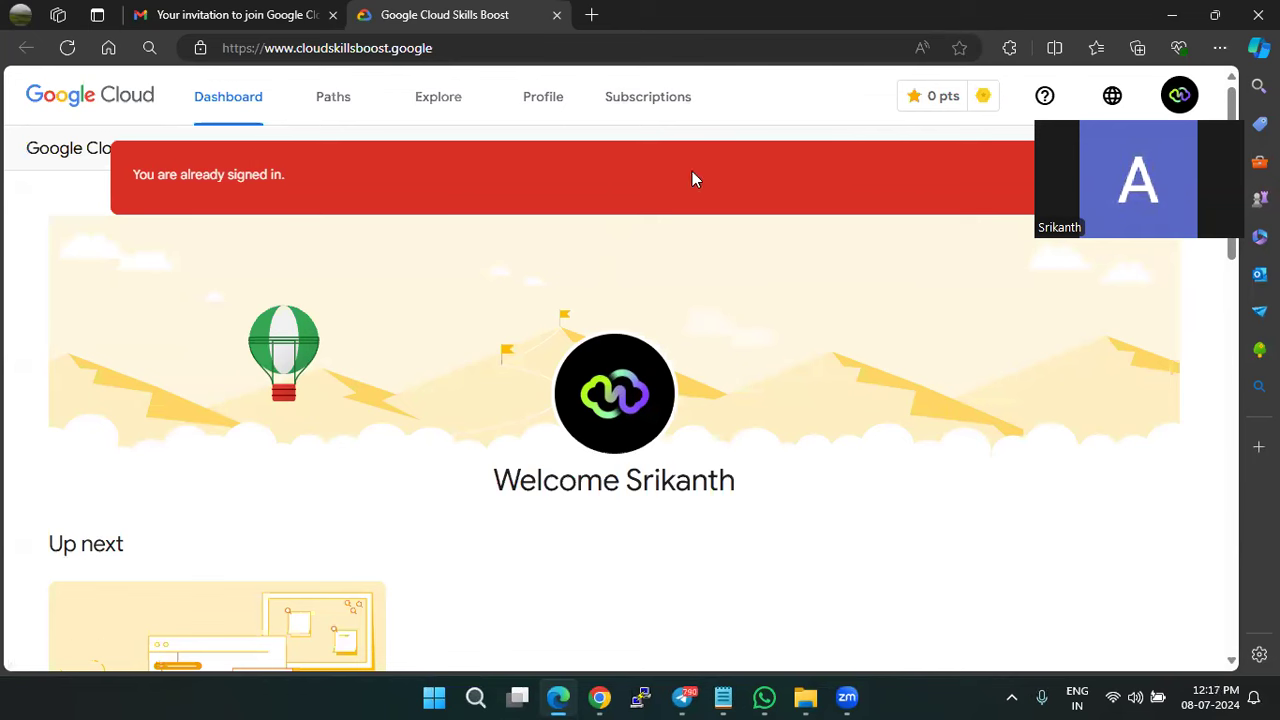
click(1179, 95)
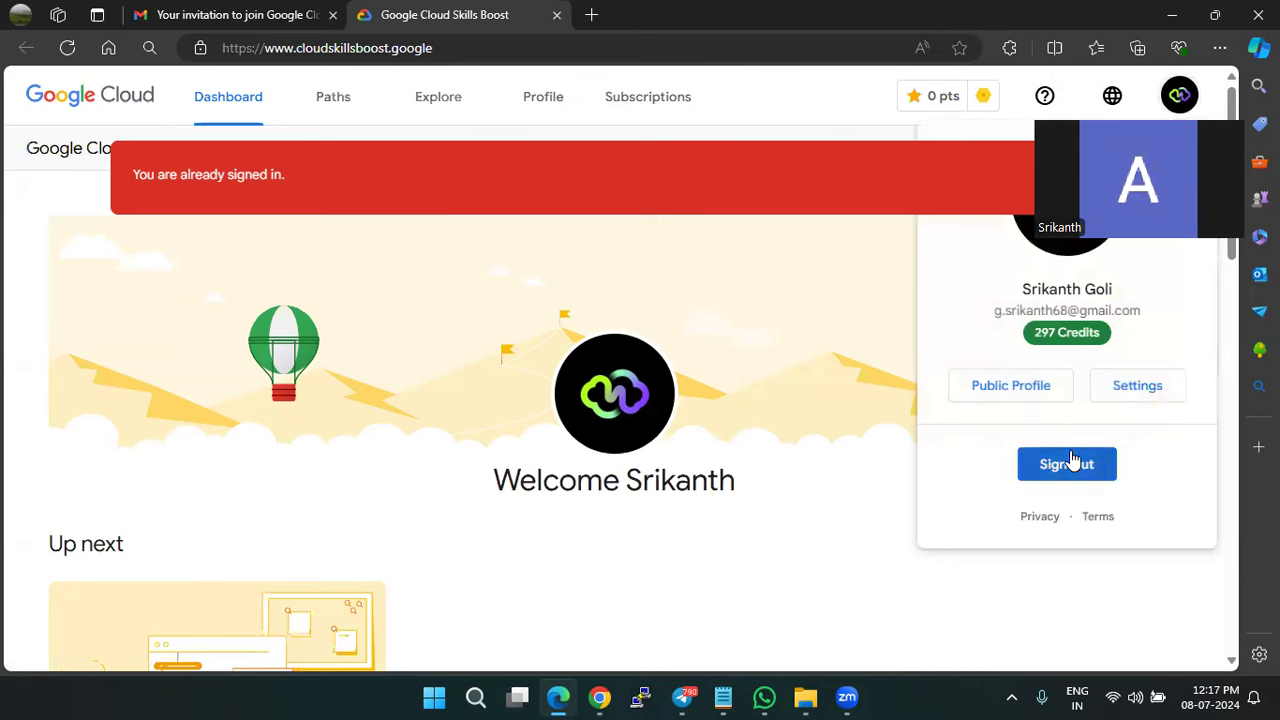
Step: Sign out, then sign back in with Google using the chosen account
click(1066, 463)
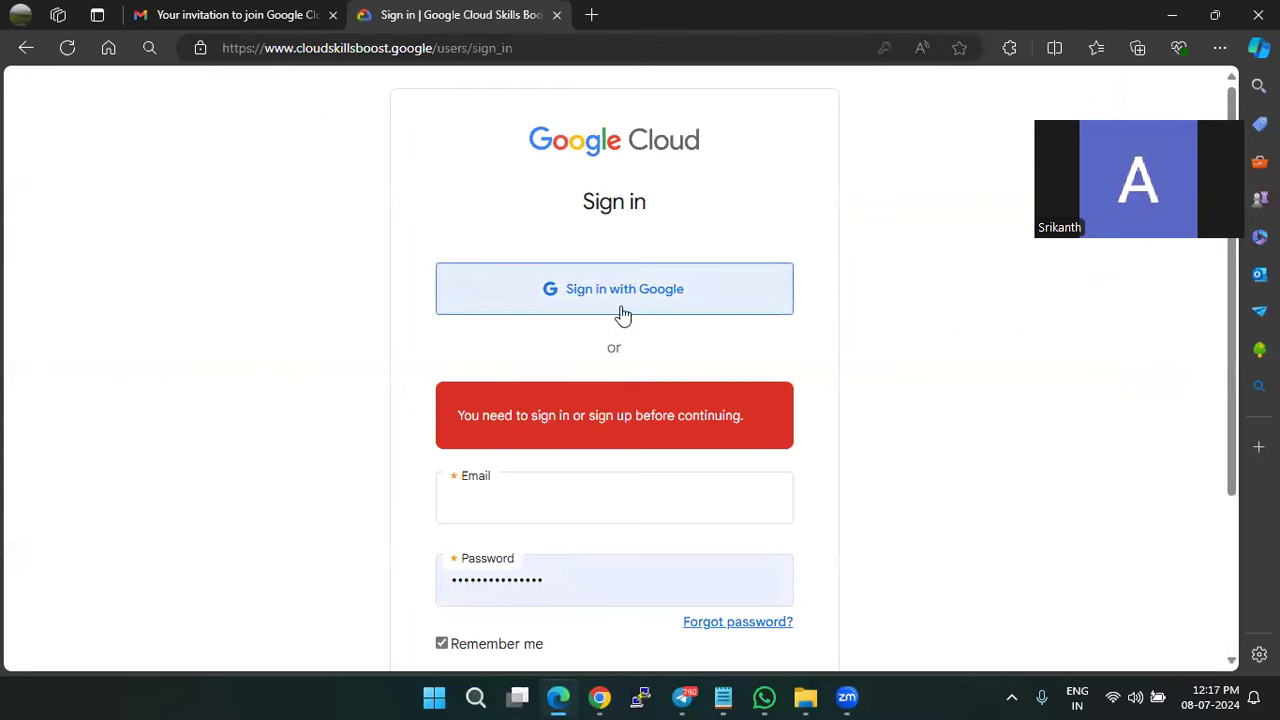
click(614, 289)
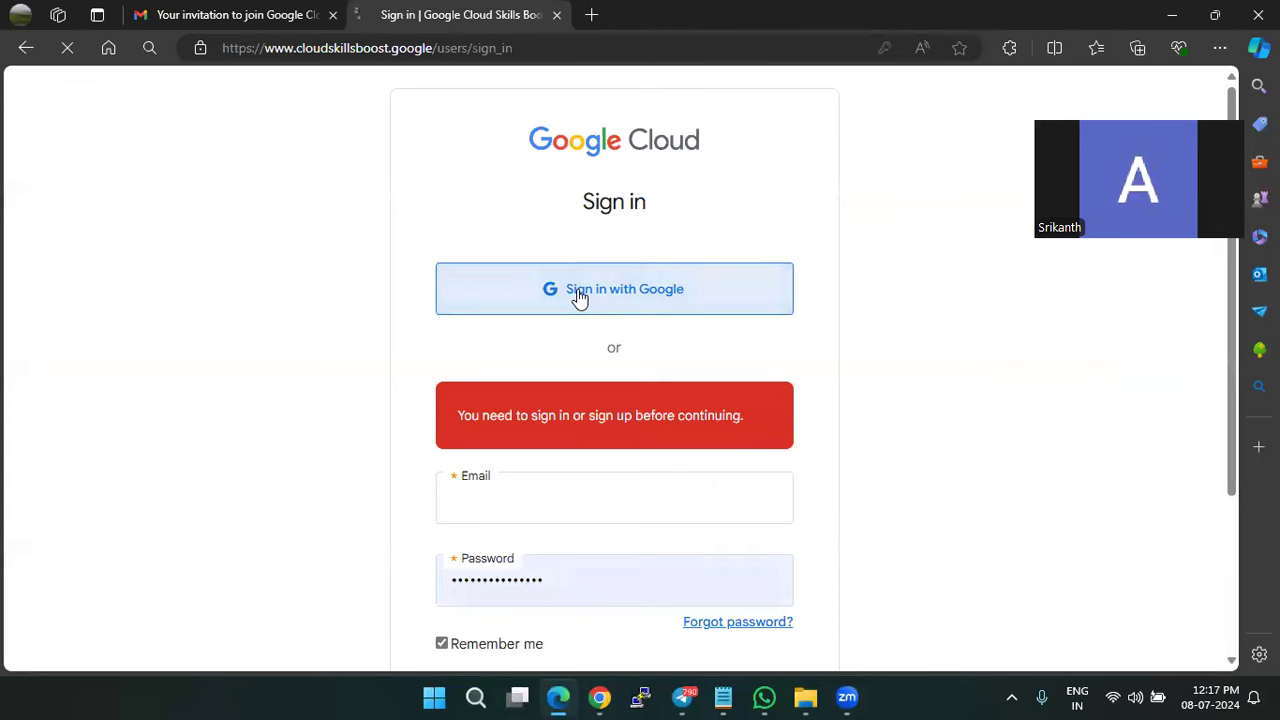
click(614, 289)
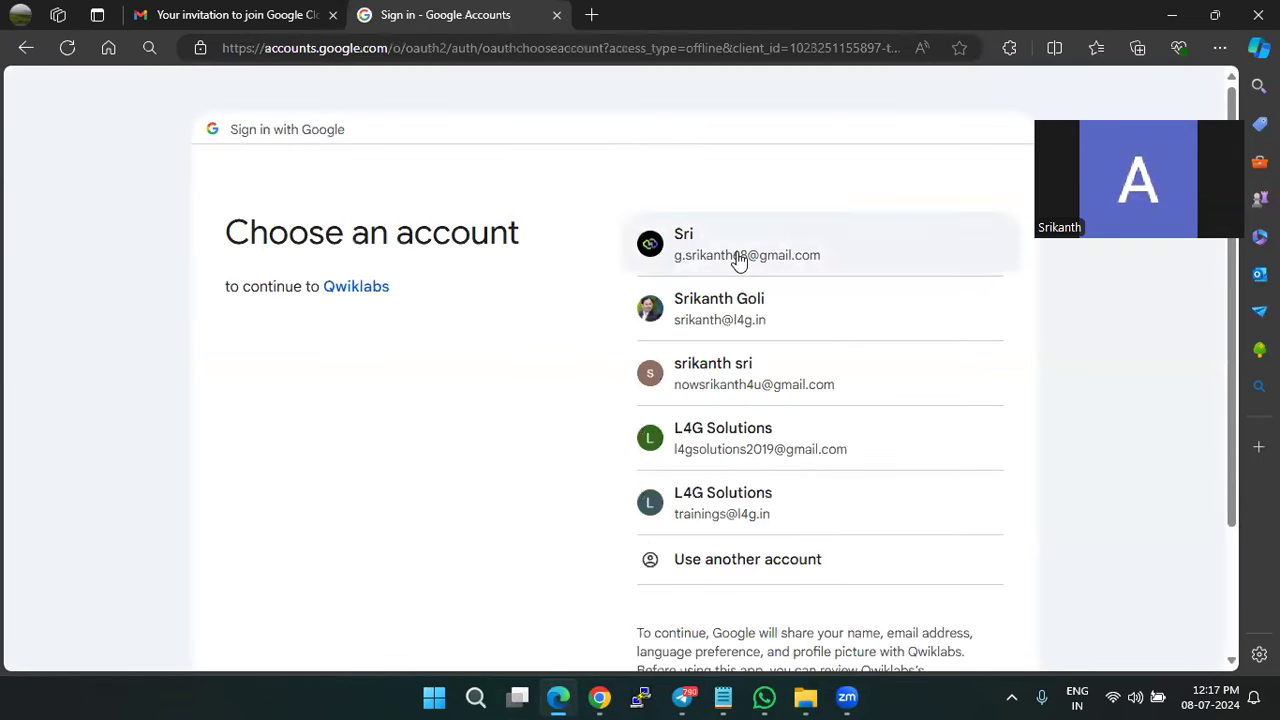
click(747, 244)
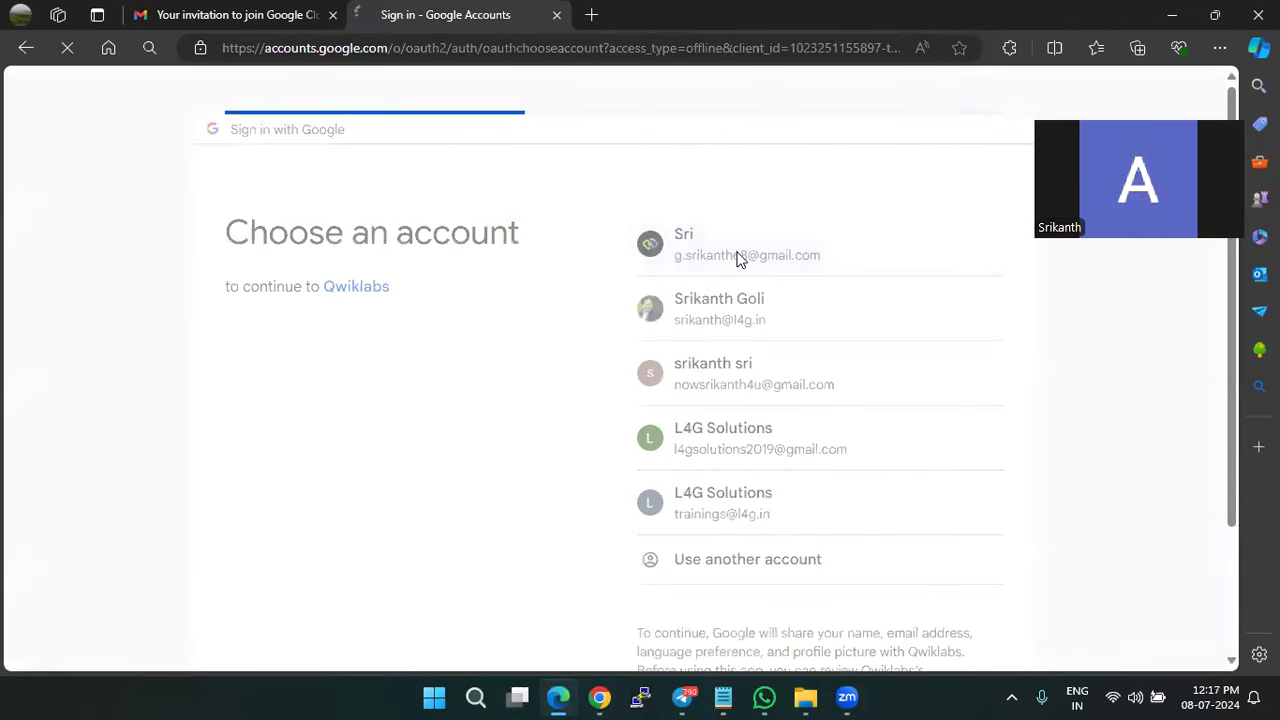
click(747, 244)
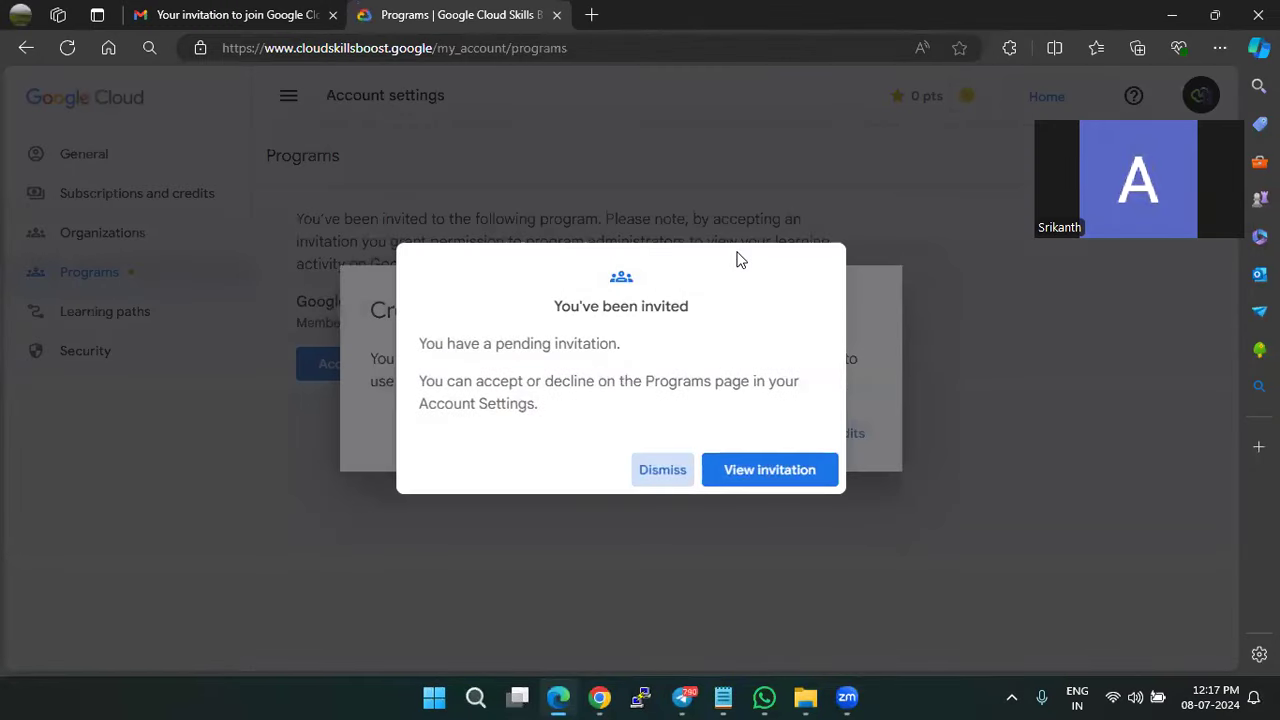
mouse_move(769, 469)
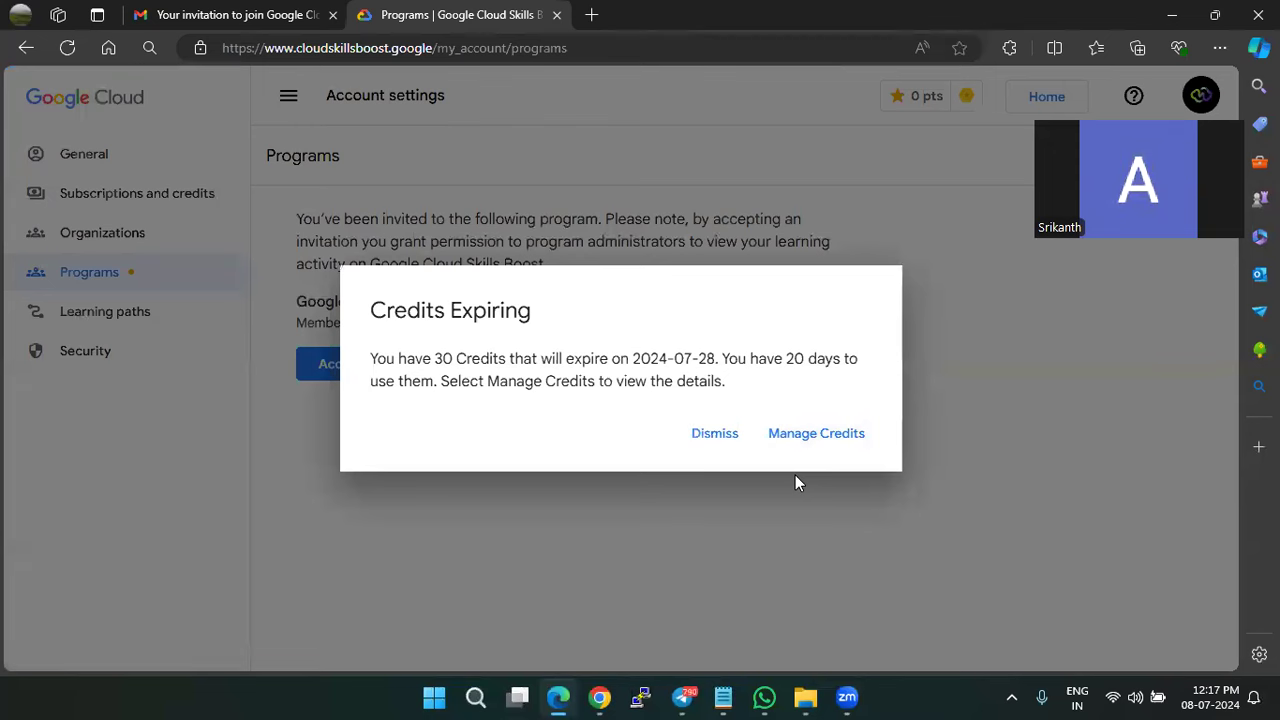
mouse_move(714, 433)
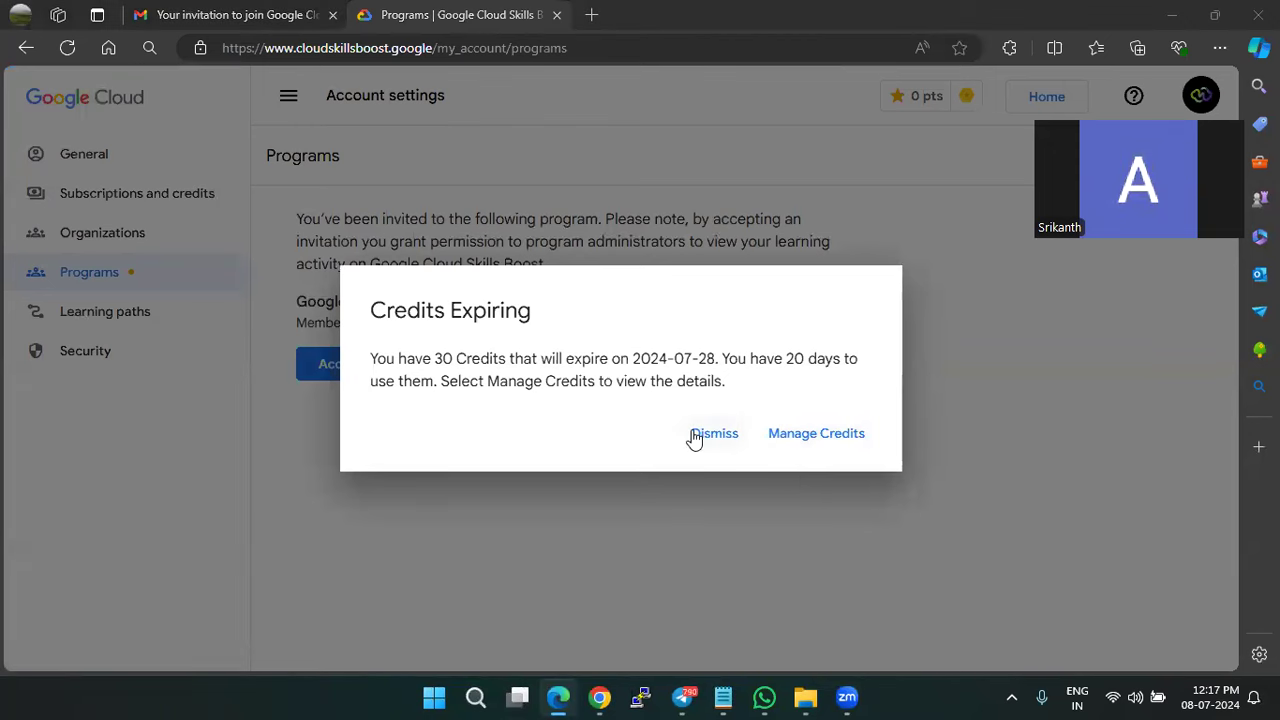
Step: Dismiss the Credits Expiring notice and return to the invitation email in Gmail
click(714, 433)
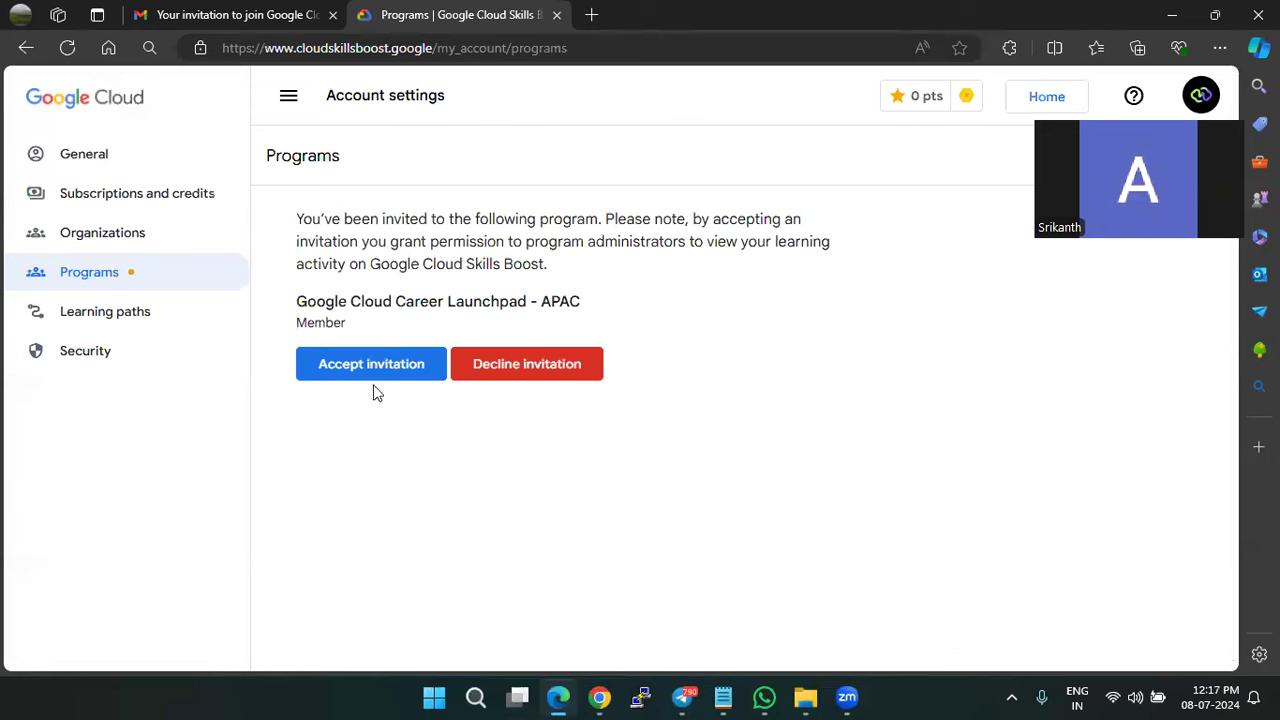
mouse_move(380, 385)
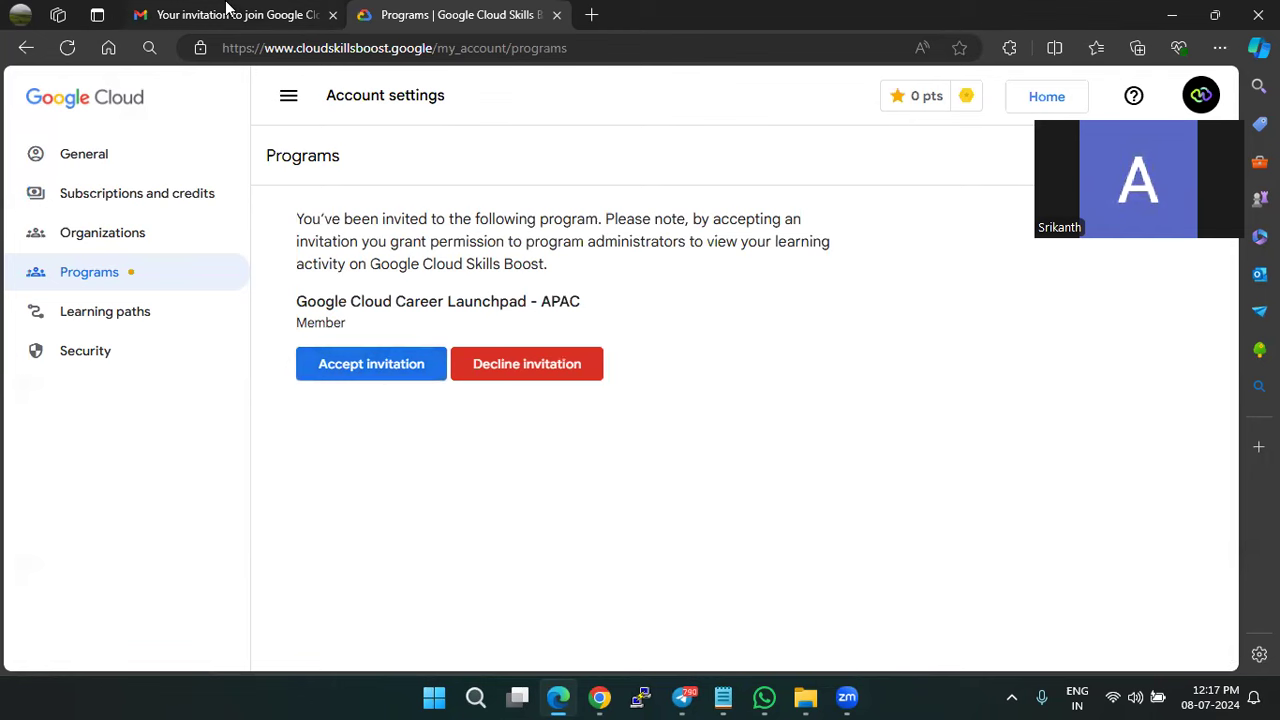
click(235, 15)
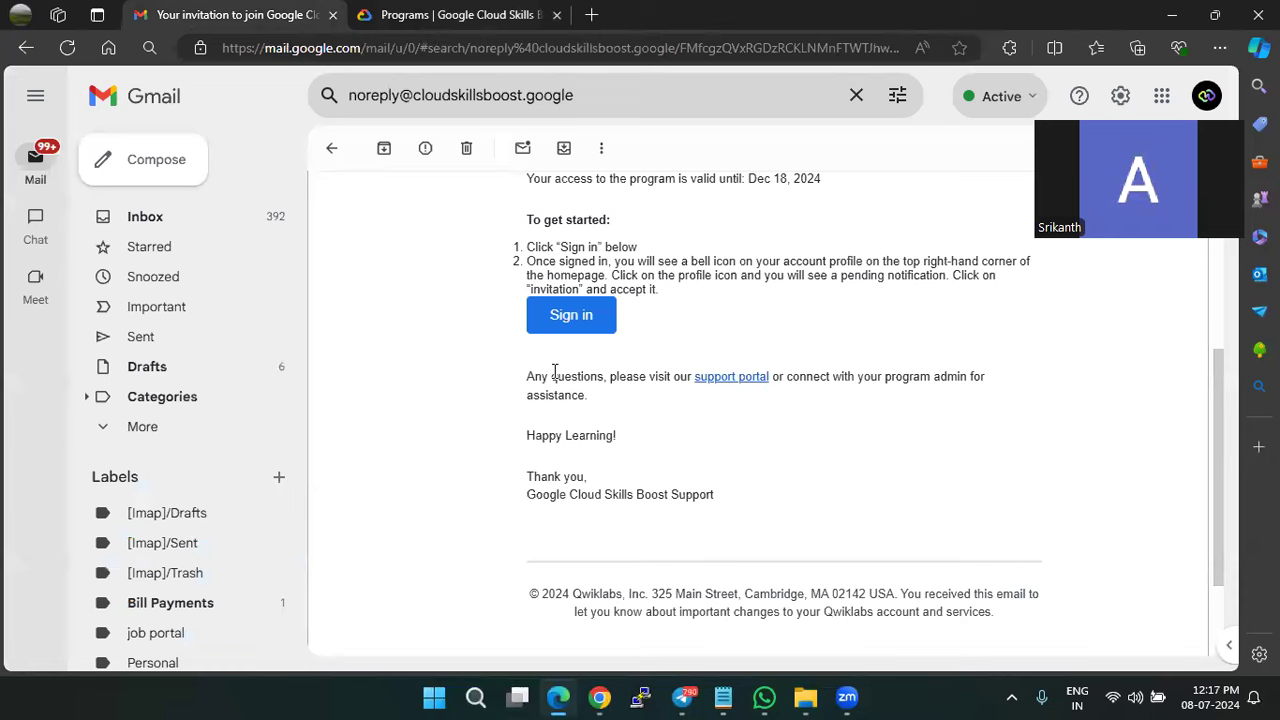
mouse_move(620, 456)
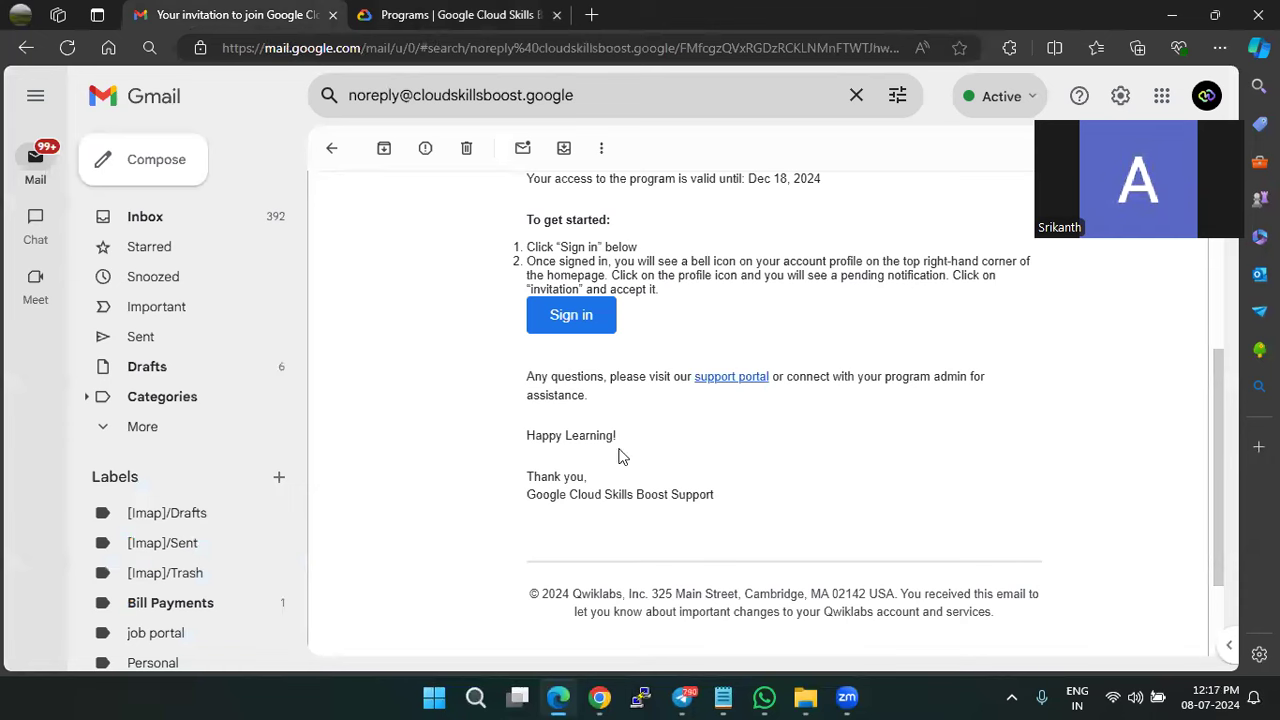